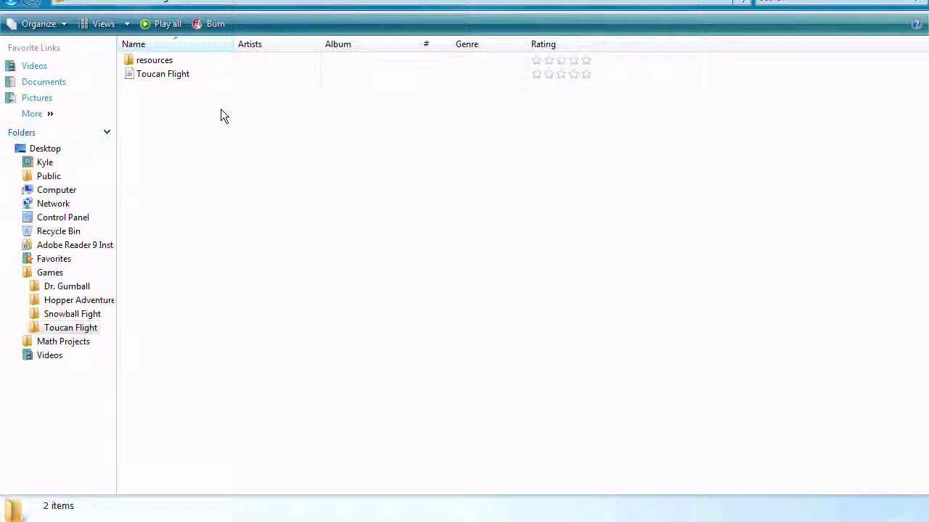
mouse_move(163, 73)
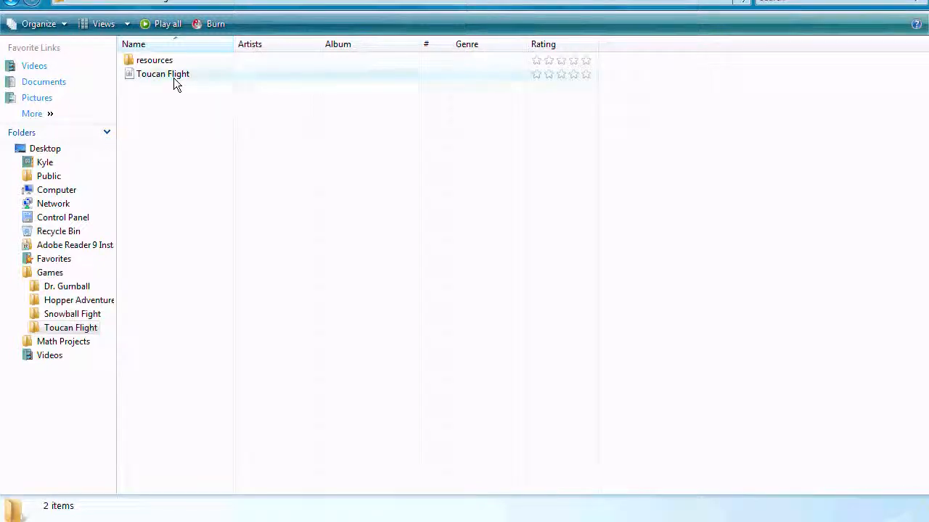
Launch the Toucan Flight jar and retry into a round ending at score 8005, 602 ft, bronze medal
double_click(163, 72)
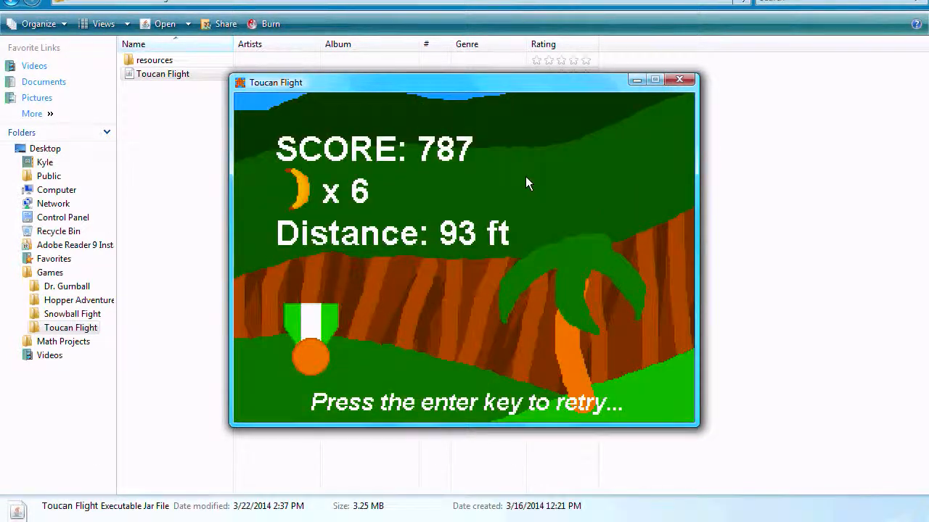
key(enter)
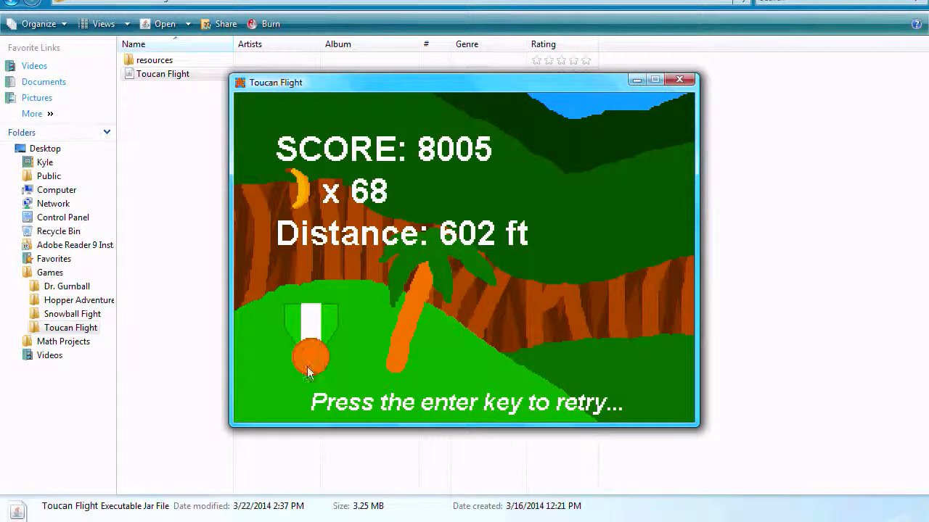
mouse_move(519, 150)
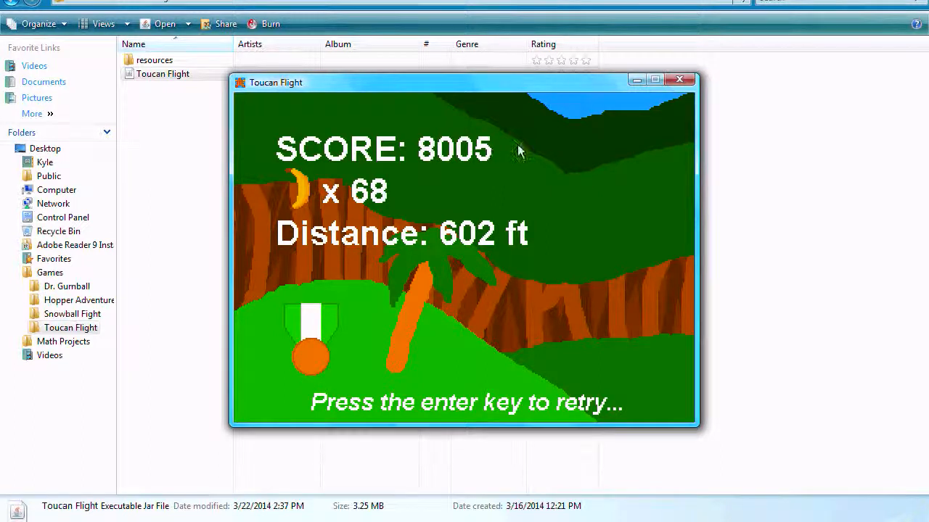
mouse_move(535, 125)
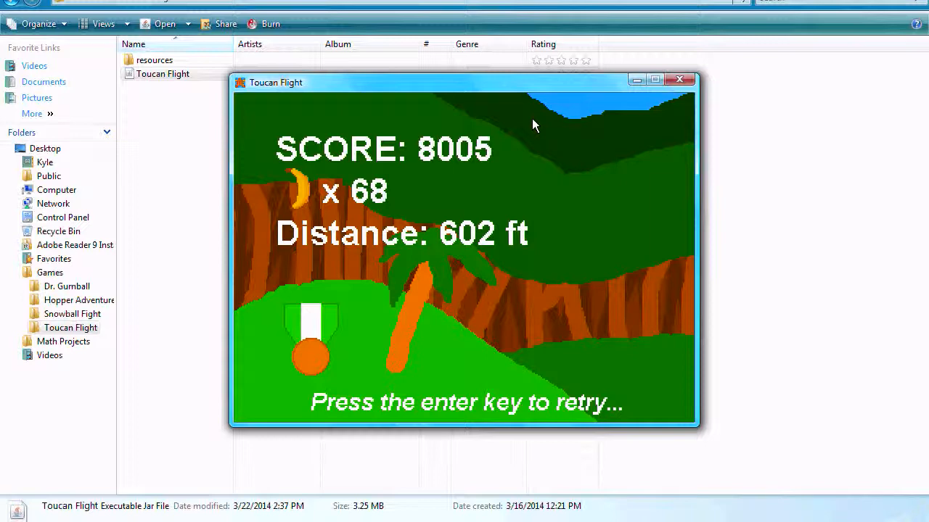
Play a final round to 13025 points, 109 bananas, 1062 ft and a silver medal, then quit
key(enter)
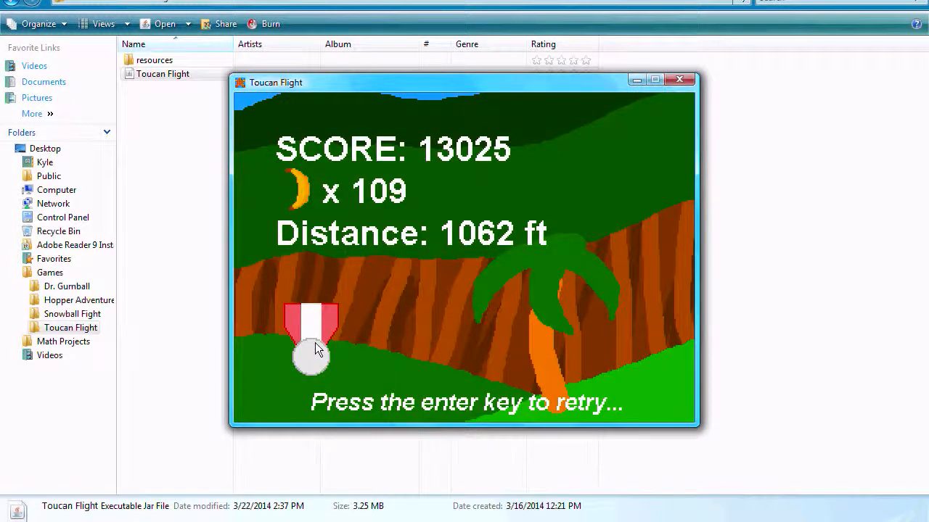
mouse_move(395, 304)
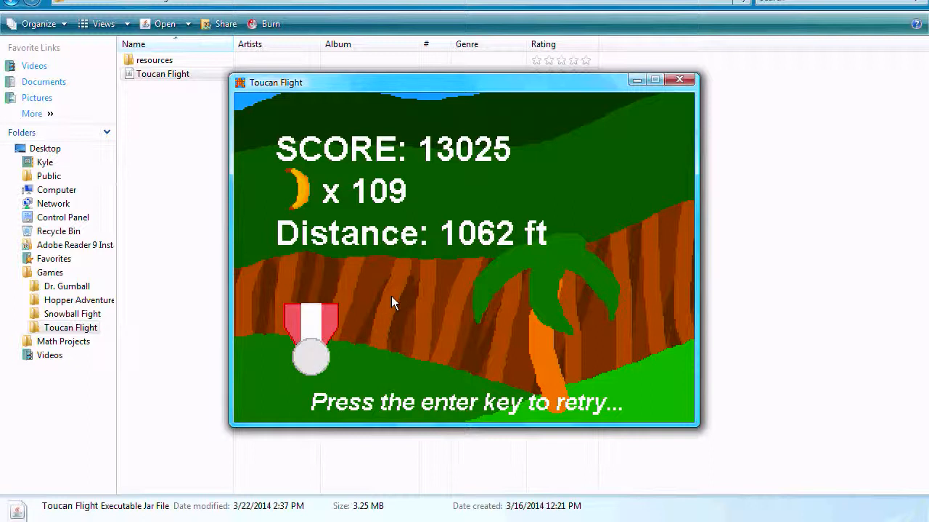
mouse_move(676, 93)
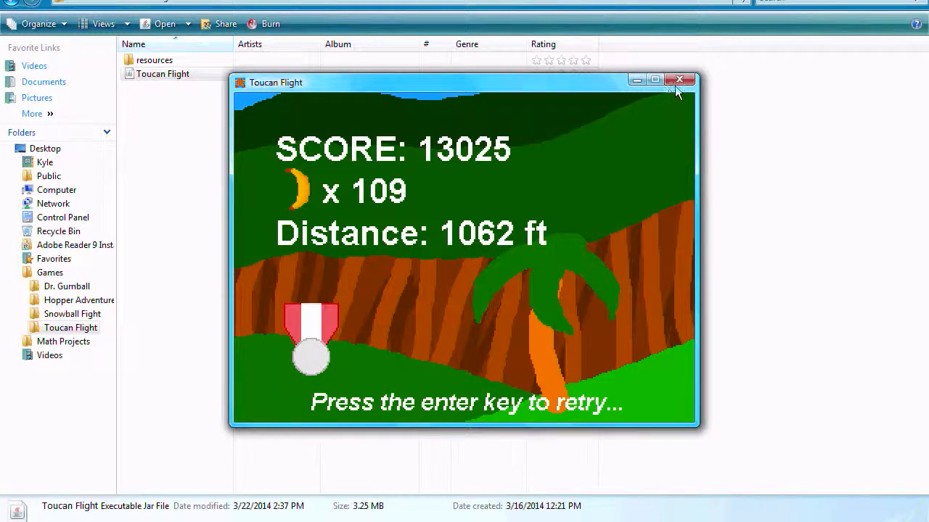
click(676, 79)
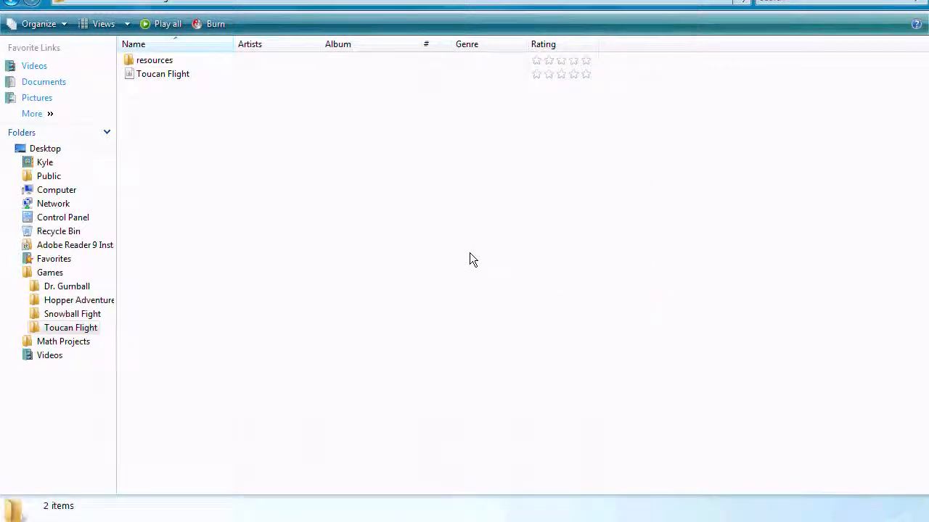
mouse_move(468, 258)
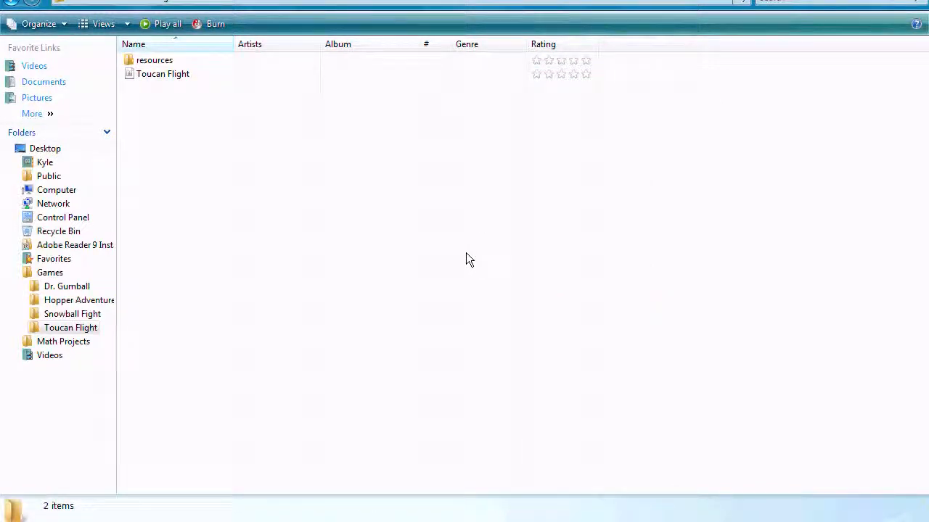